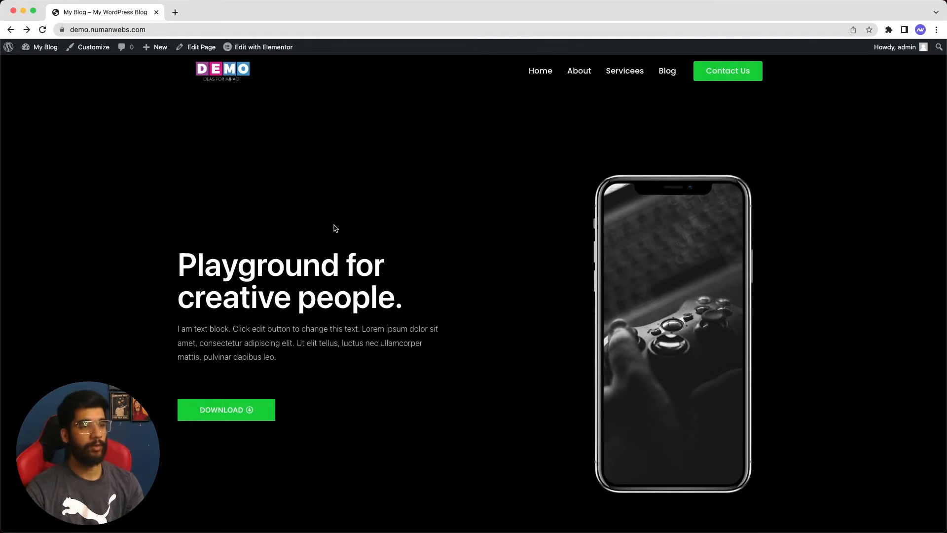
pyautogui.moveTo(271, 170)
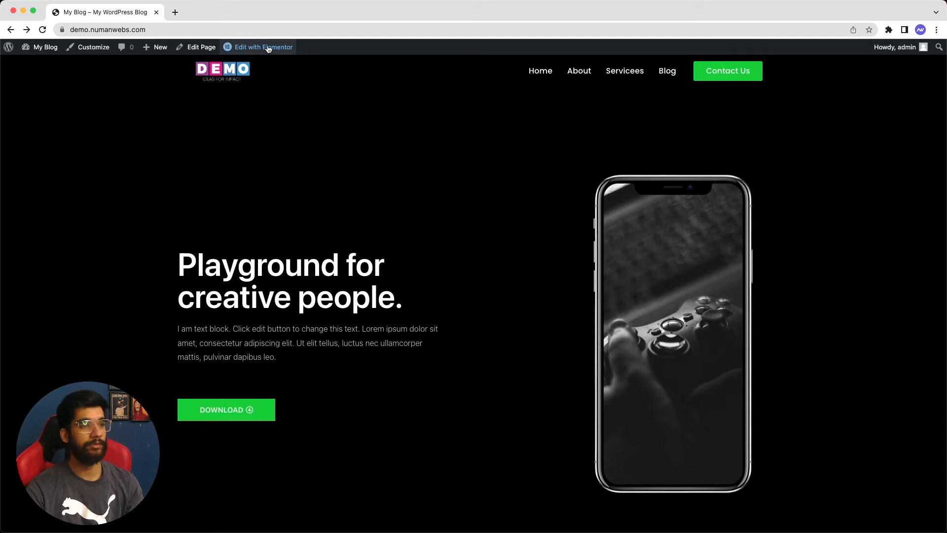
# - Launch Elementor on the live homepage from the admin bar's 'Edit with Elementor'
pyautogui.click(262, 46)
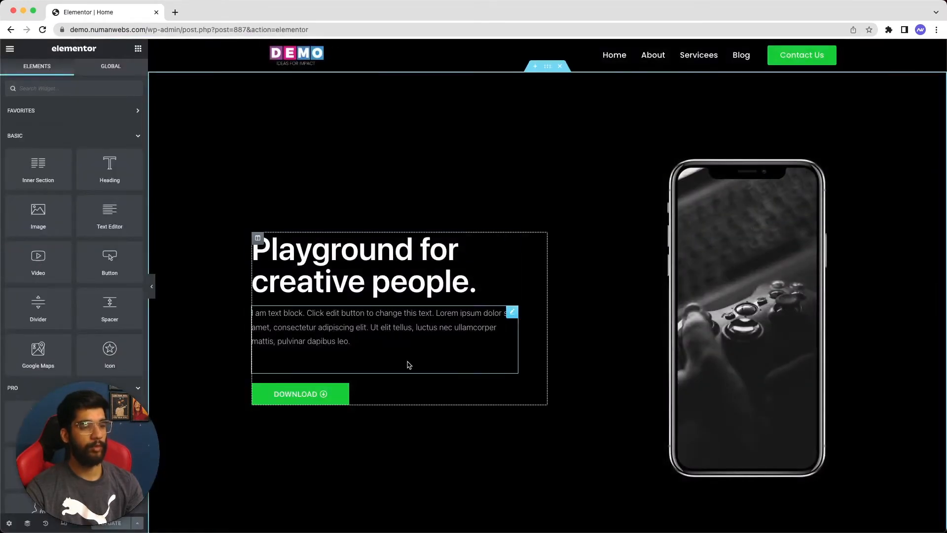
# - Select the hero's DOWNLOAD button widget to show its Edit Button panel
pyautogui.click(300, 393)
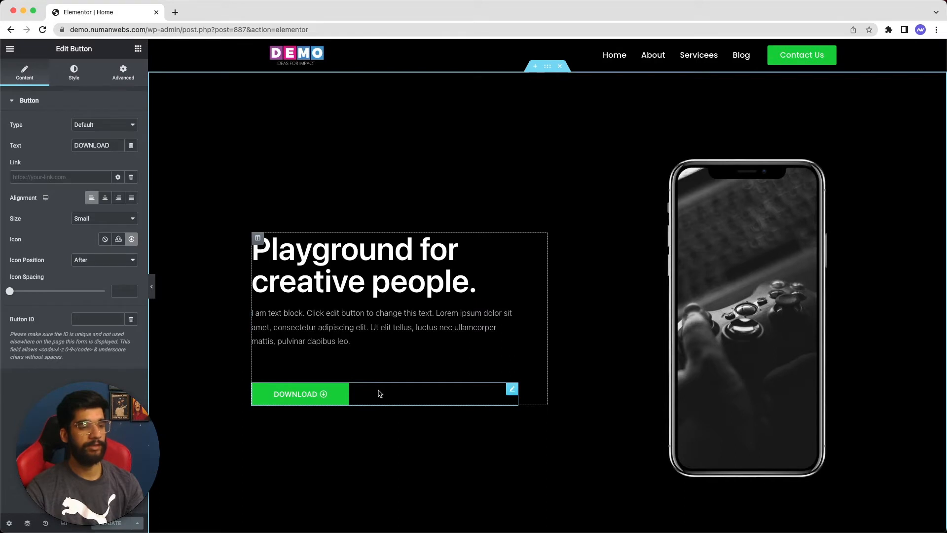
pyautogui.moveTo(387, 393)
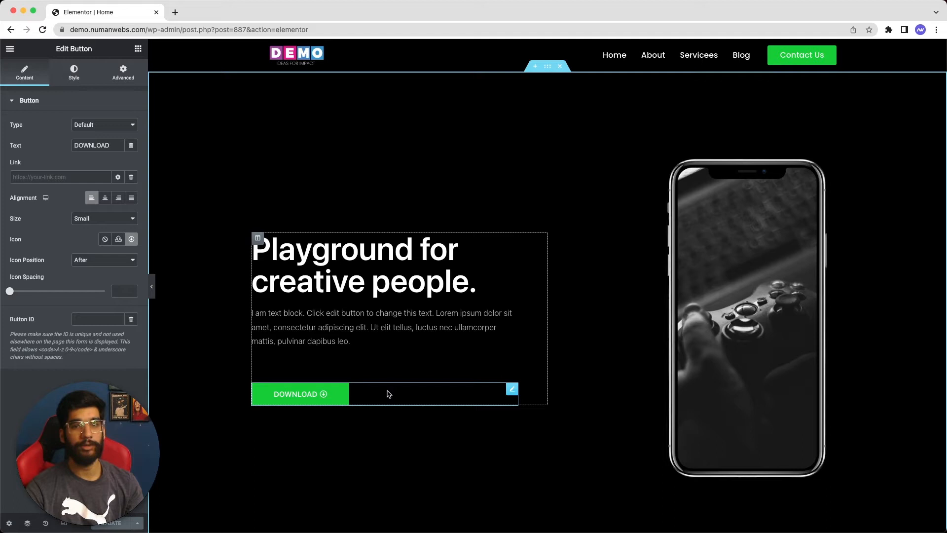
pyautogui.moveTo(362, 395)
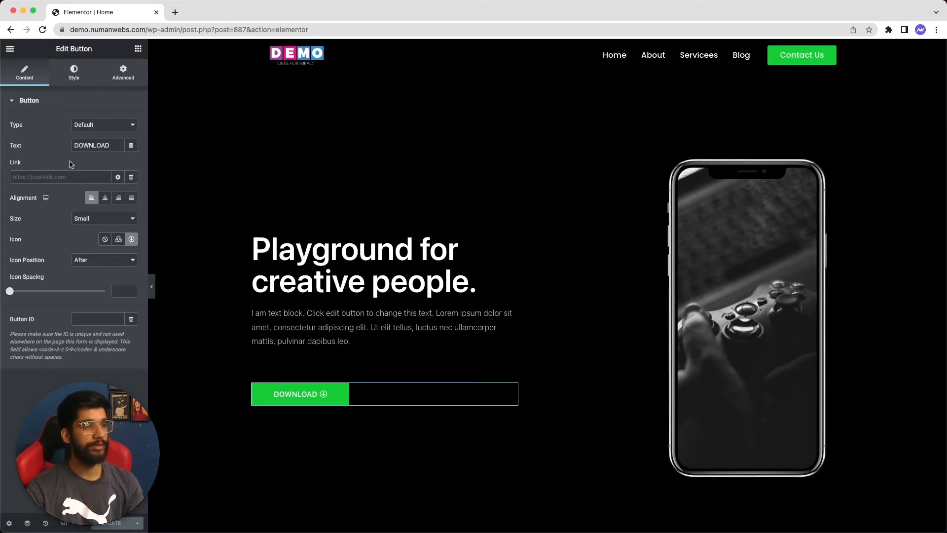
pyautogui.click(60, 177)
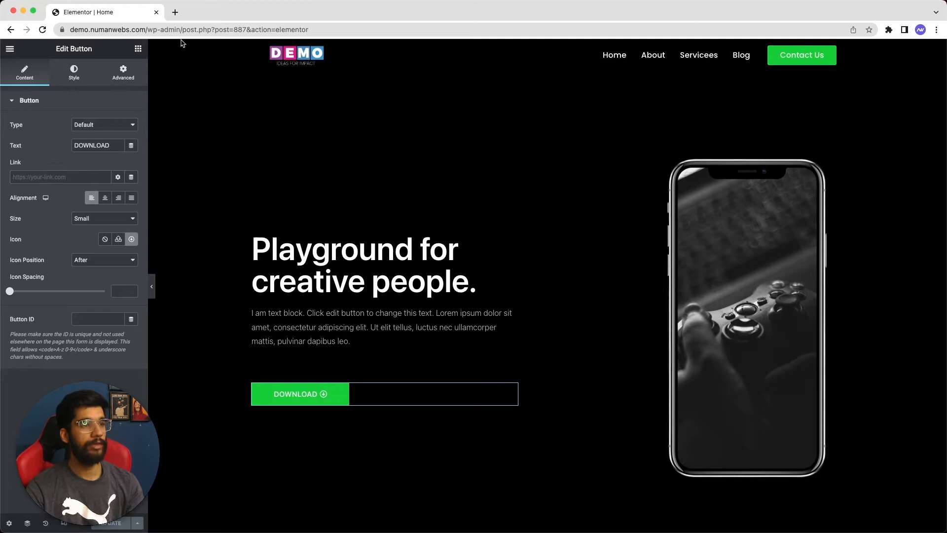
# - Copy sample.pdf's file URL from Media > Library in a new tab, then return to the editor
pyautogui.click(189, 29)
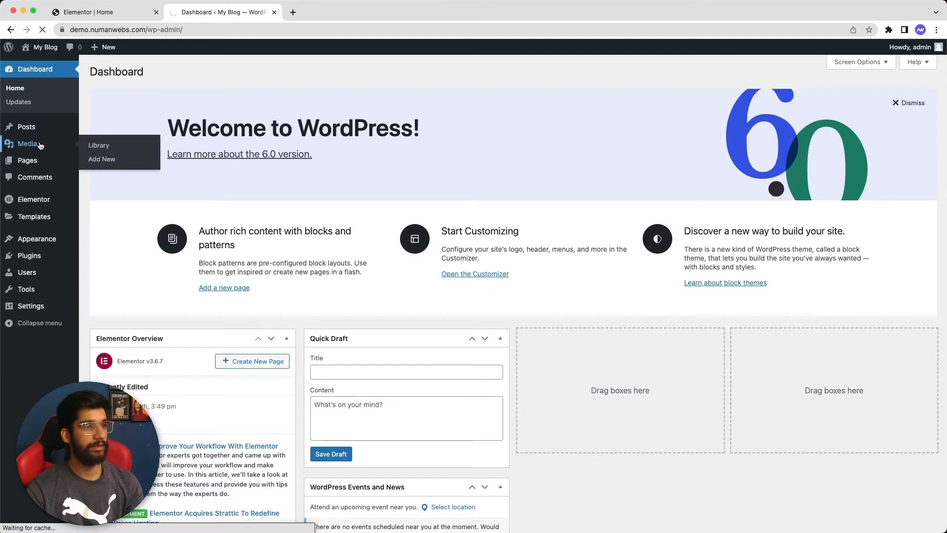
pyautogui.click(99, 145)
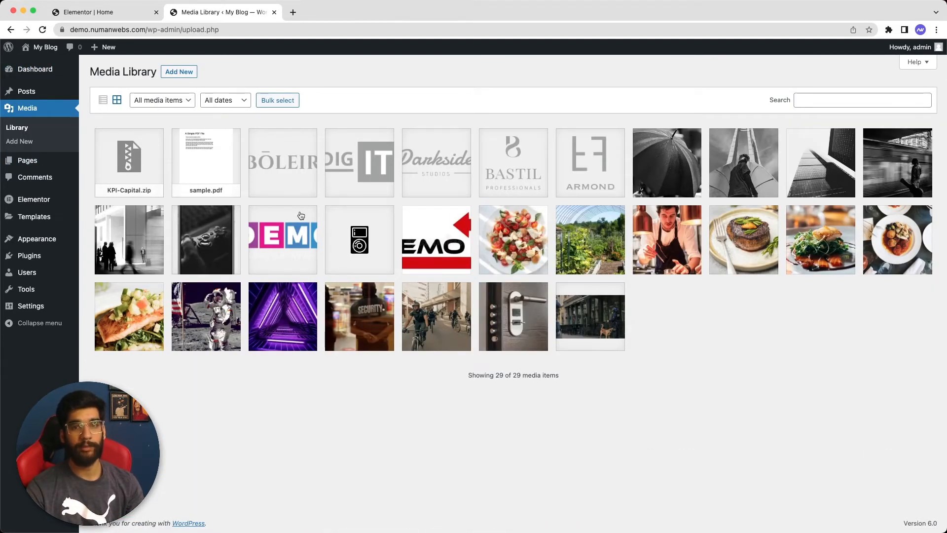
pyautogui.moveTo(331, 183)
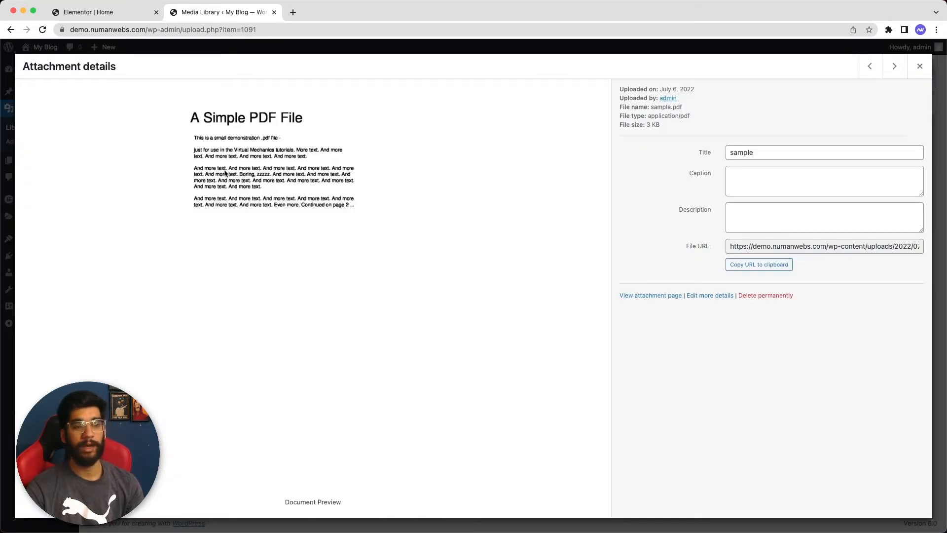
pyautogui.moveTo(584, 207)
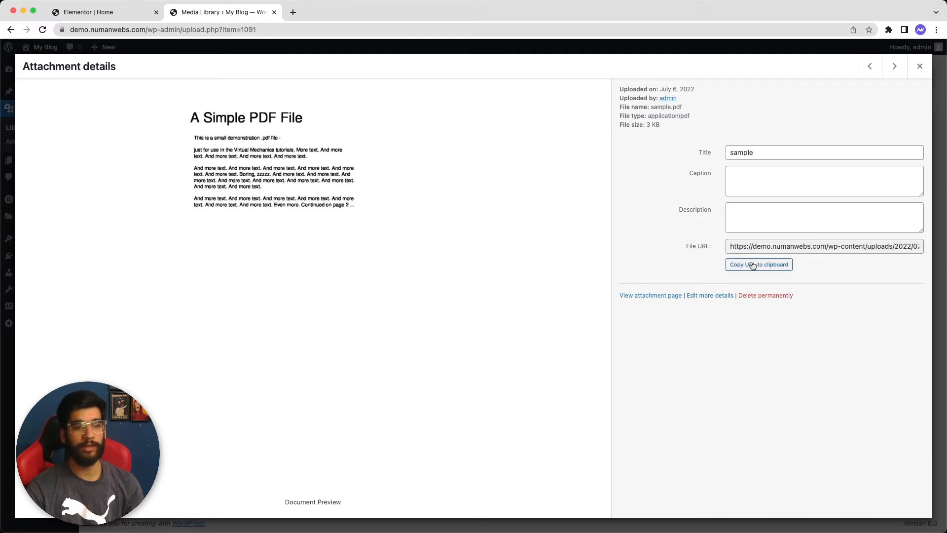
pyautogui.click(759, 264)
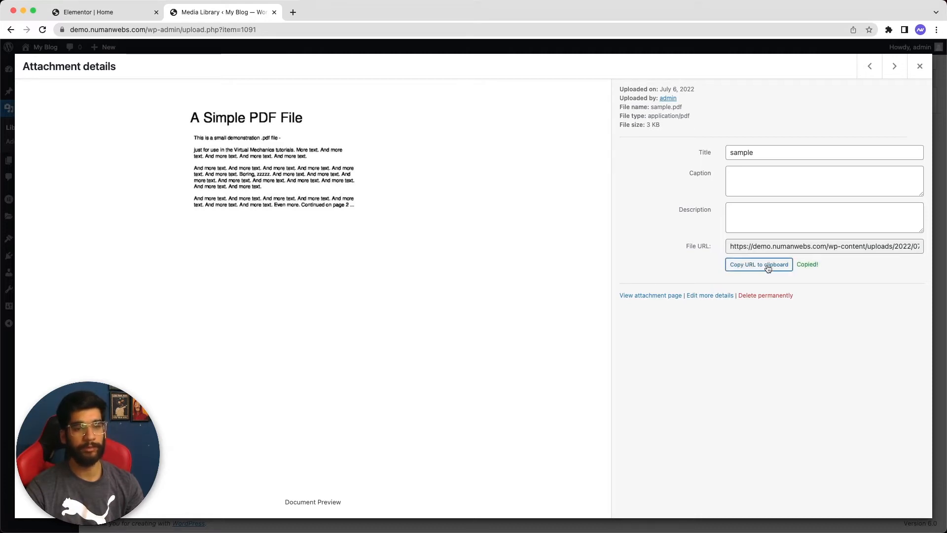
pyautogui.click(103, 12)
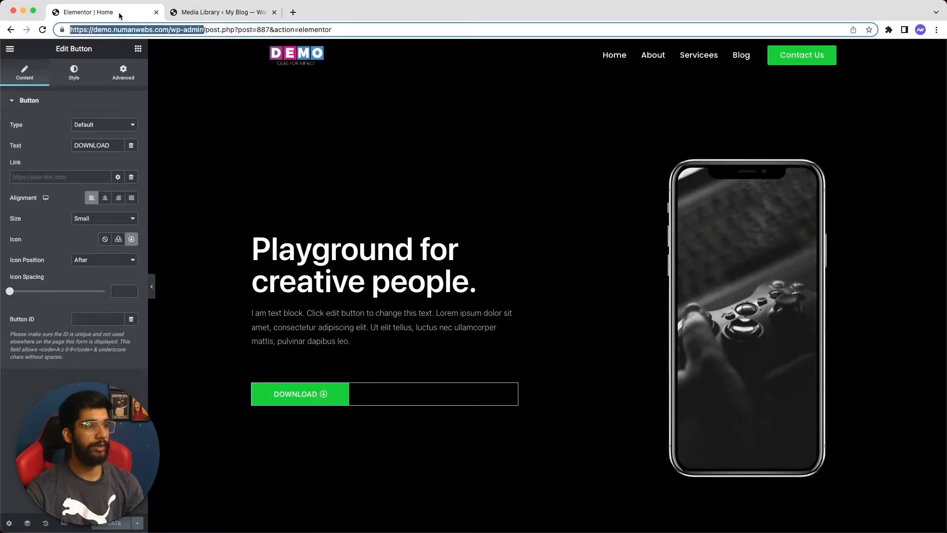
# - Set the button link to .../uploads/2022/07/sample.pdf with a 'download' custom attribute, then Update
pyautogui.write('content/uploads/2022/07/sample.pdf')
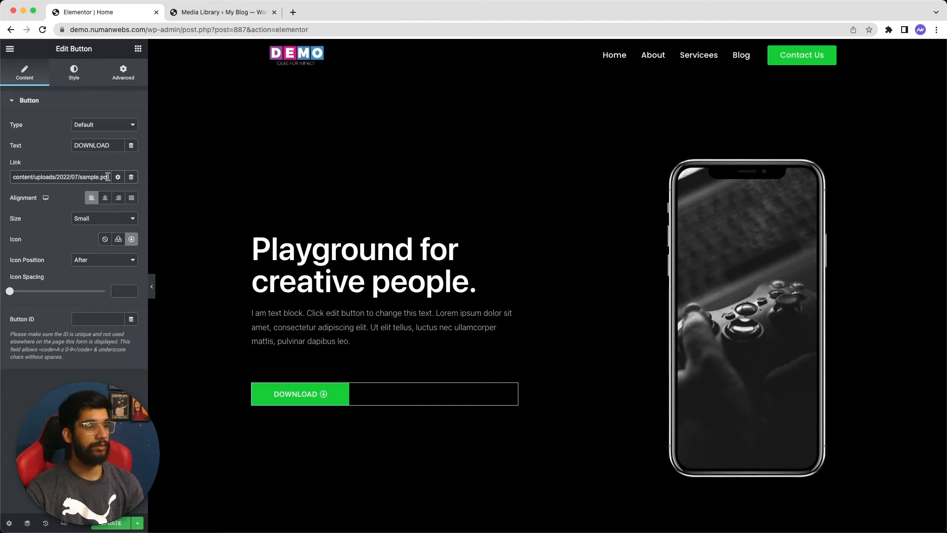
pyautogui.click(117, 176)
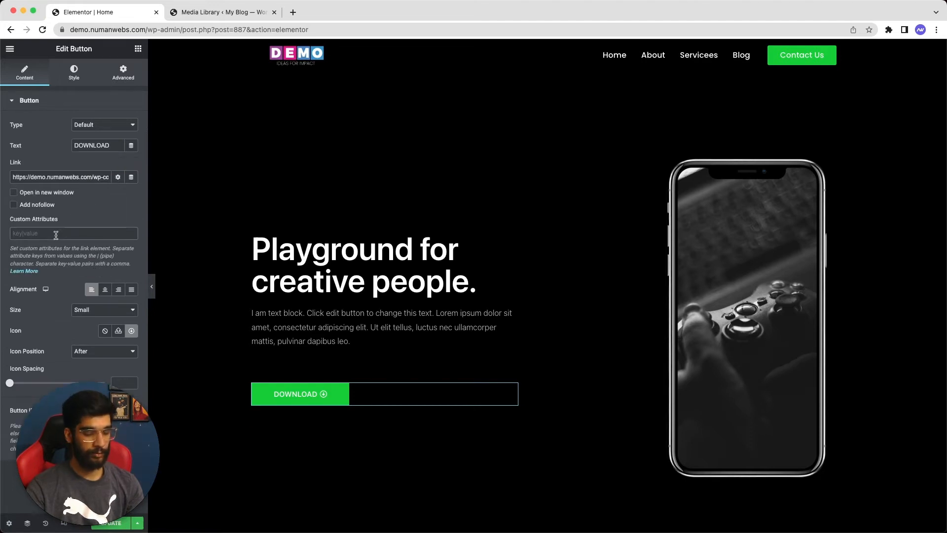
pyautogui.write('d')
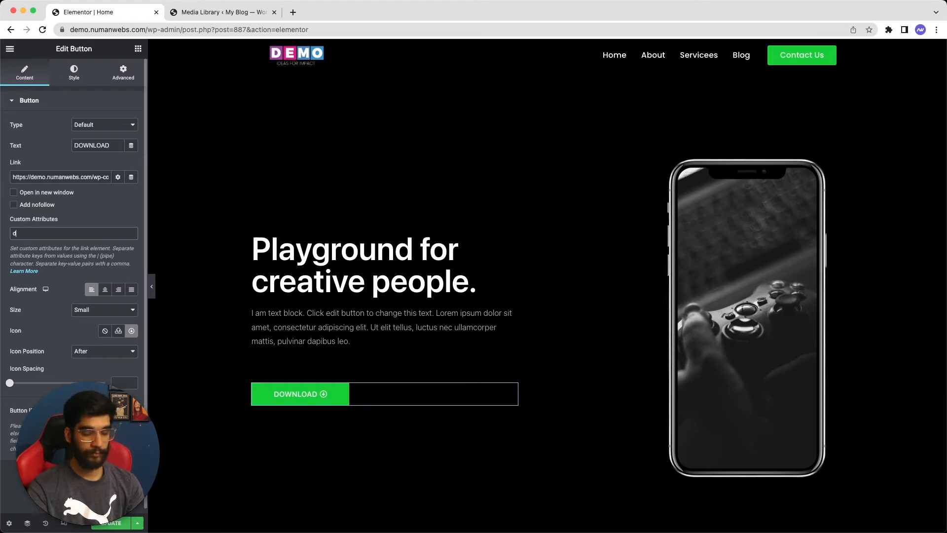
pyautogui.write('ownload')
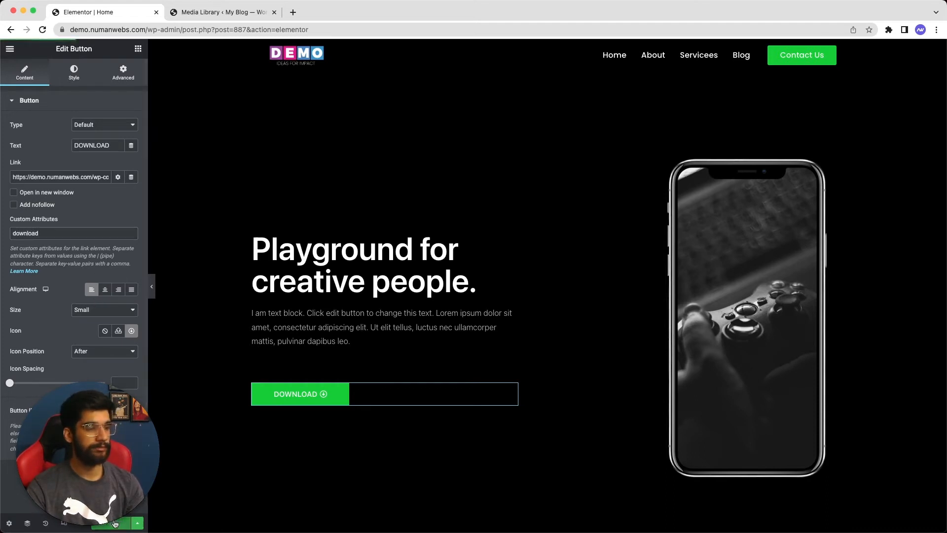
pyautogui.click(114, 522)
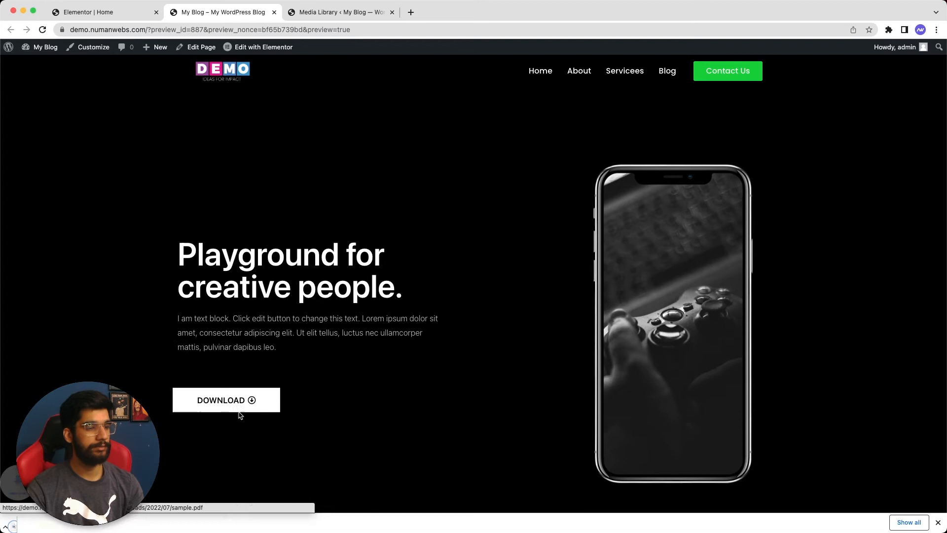
# - Click DOWNLOAD in the preview to save sample.pdf, then return to the Media Library
pyautogui.click(226, 400)
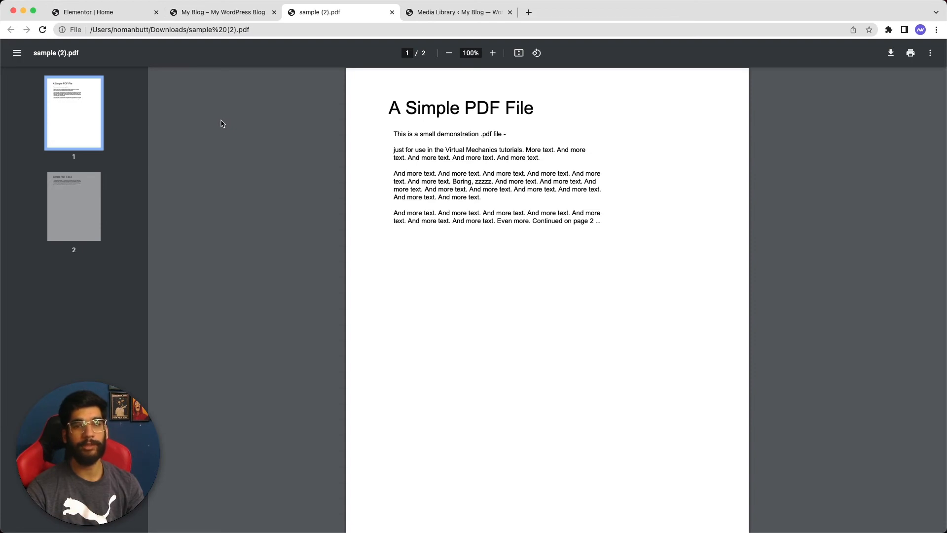
pyautogui.click(457, 12)
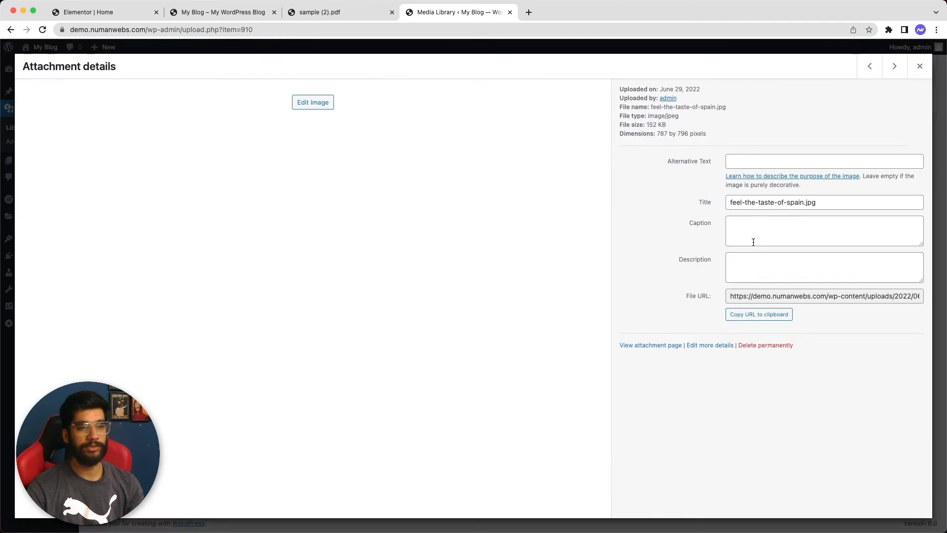
# - Copy the feel-the-taste-of-spain image's URL and download the image via the button
pyautogui.click(758, 314)
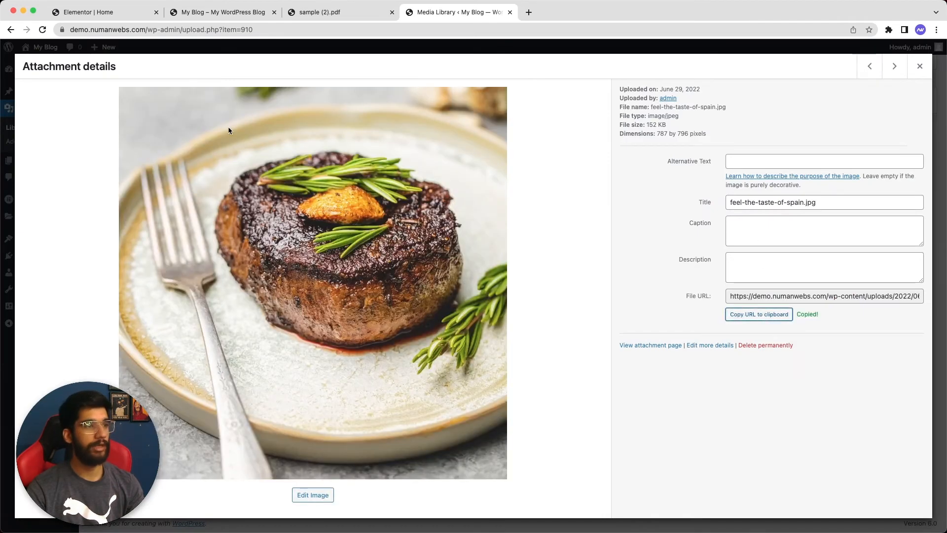
pyautogui.click(101, 11)
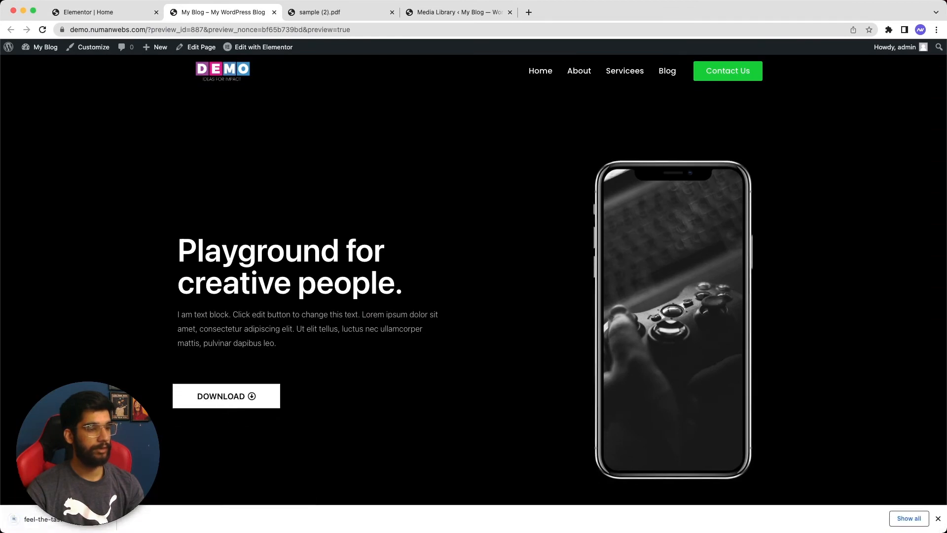
pyautogui.click(226, 396)
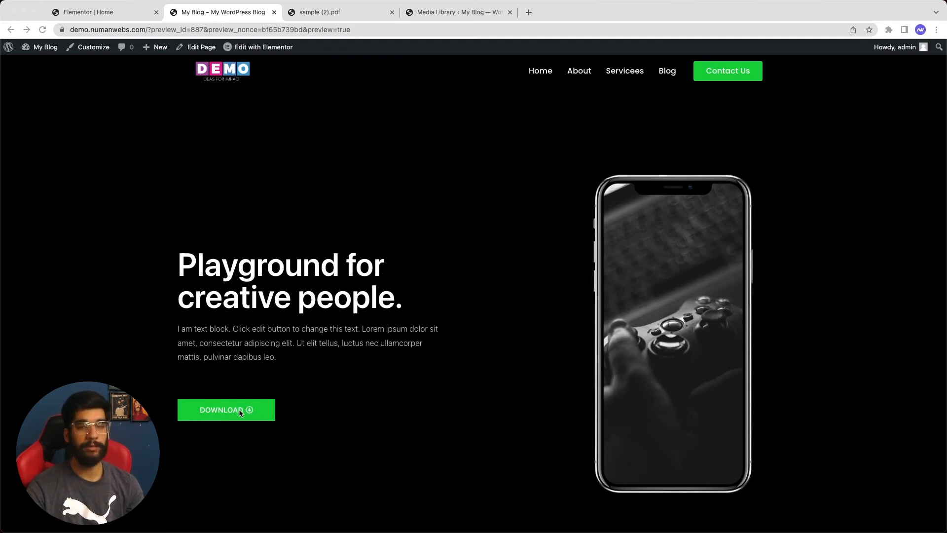
pyautogui.moveTo(303, 393)
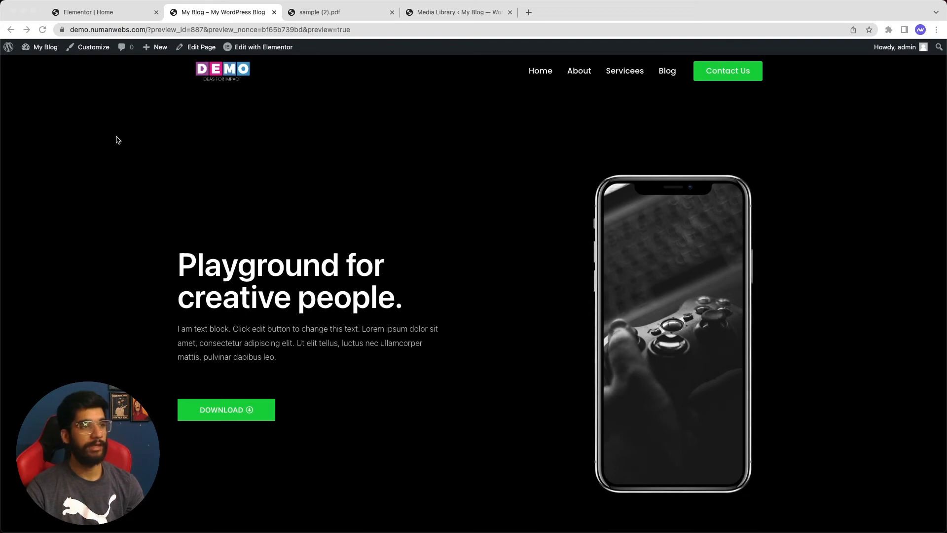
# - Copy KPI-Capital.zip's file URL from the Media Library, then Update the page in Elementor
pyautogui.click(457, 12)
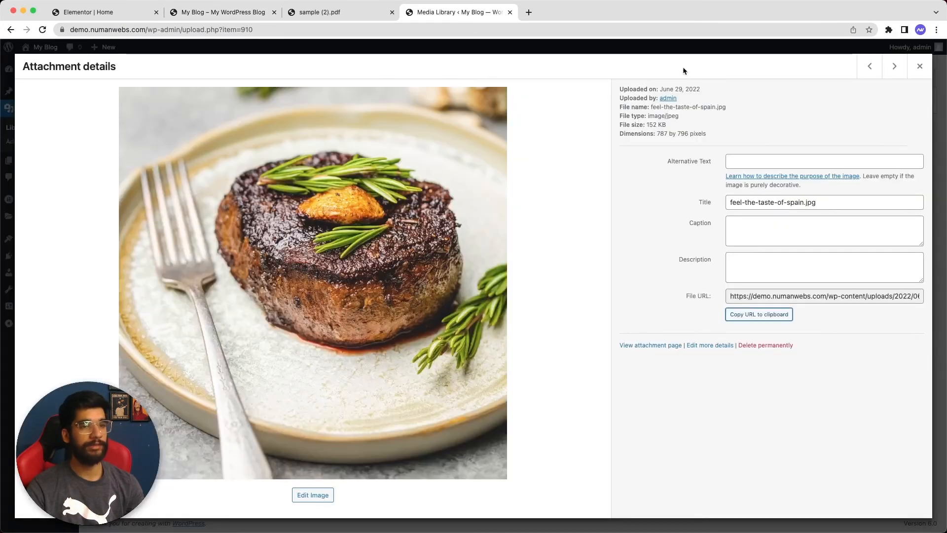
pyautogui.click(918, 66)
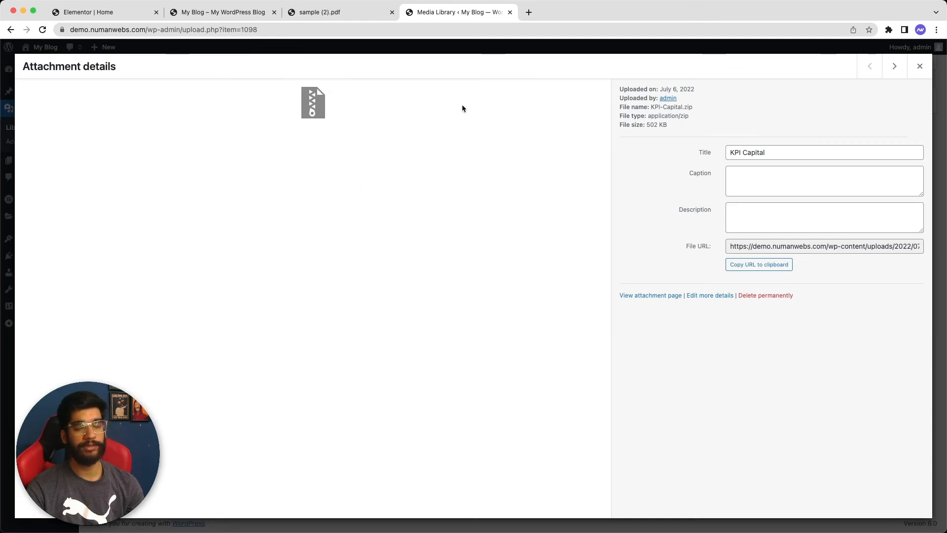
pyautogui.moveTo(770, 281)
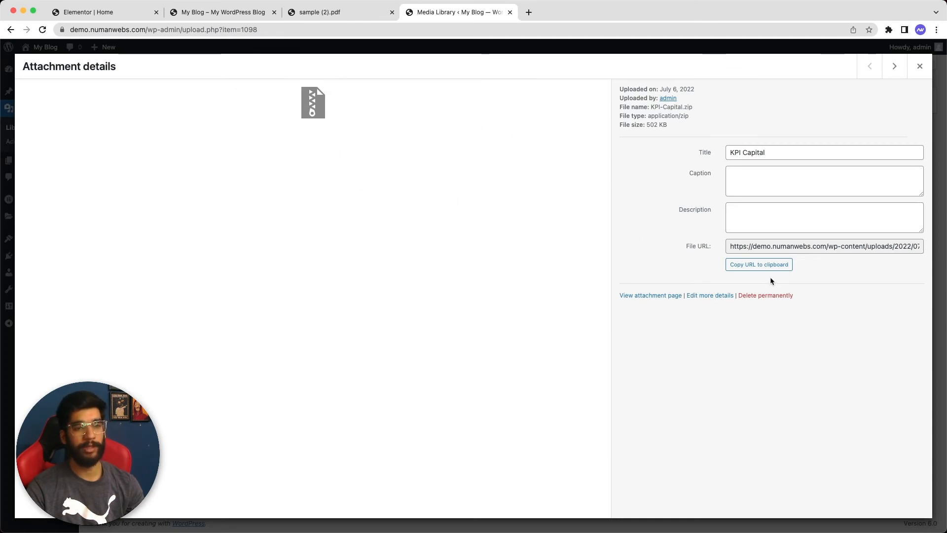
pyautogui.click(758, 264)
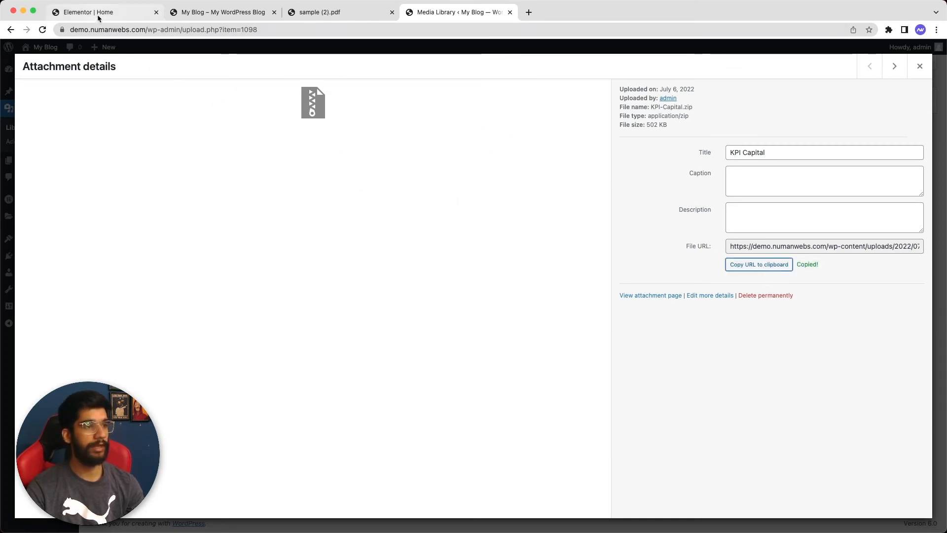
pyautogui.click(85, 12)
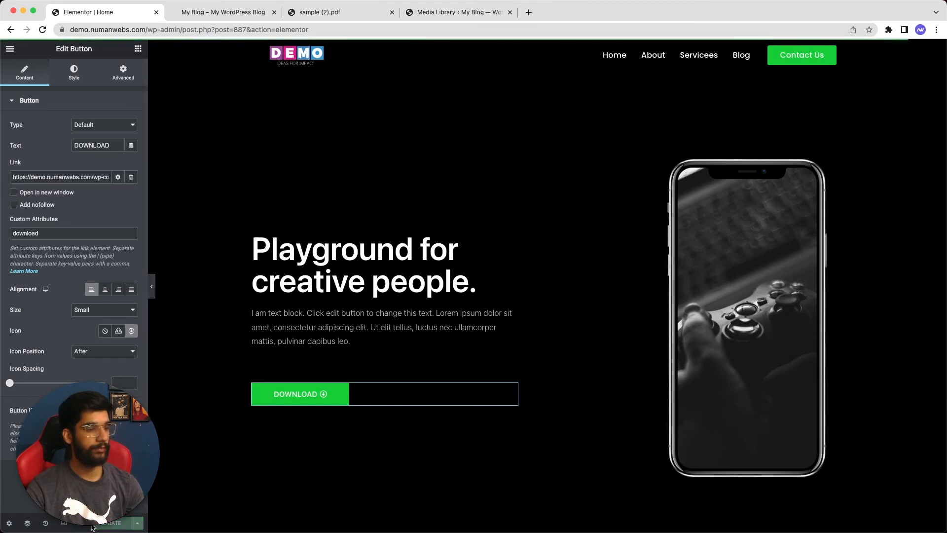
pyautogui.click(224, 11)
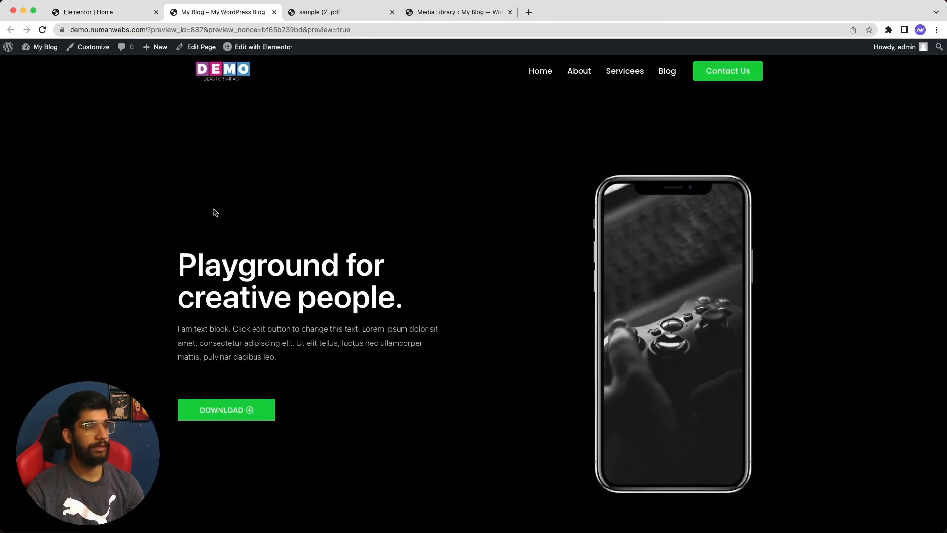